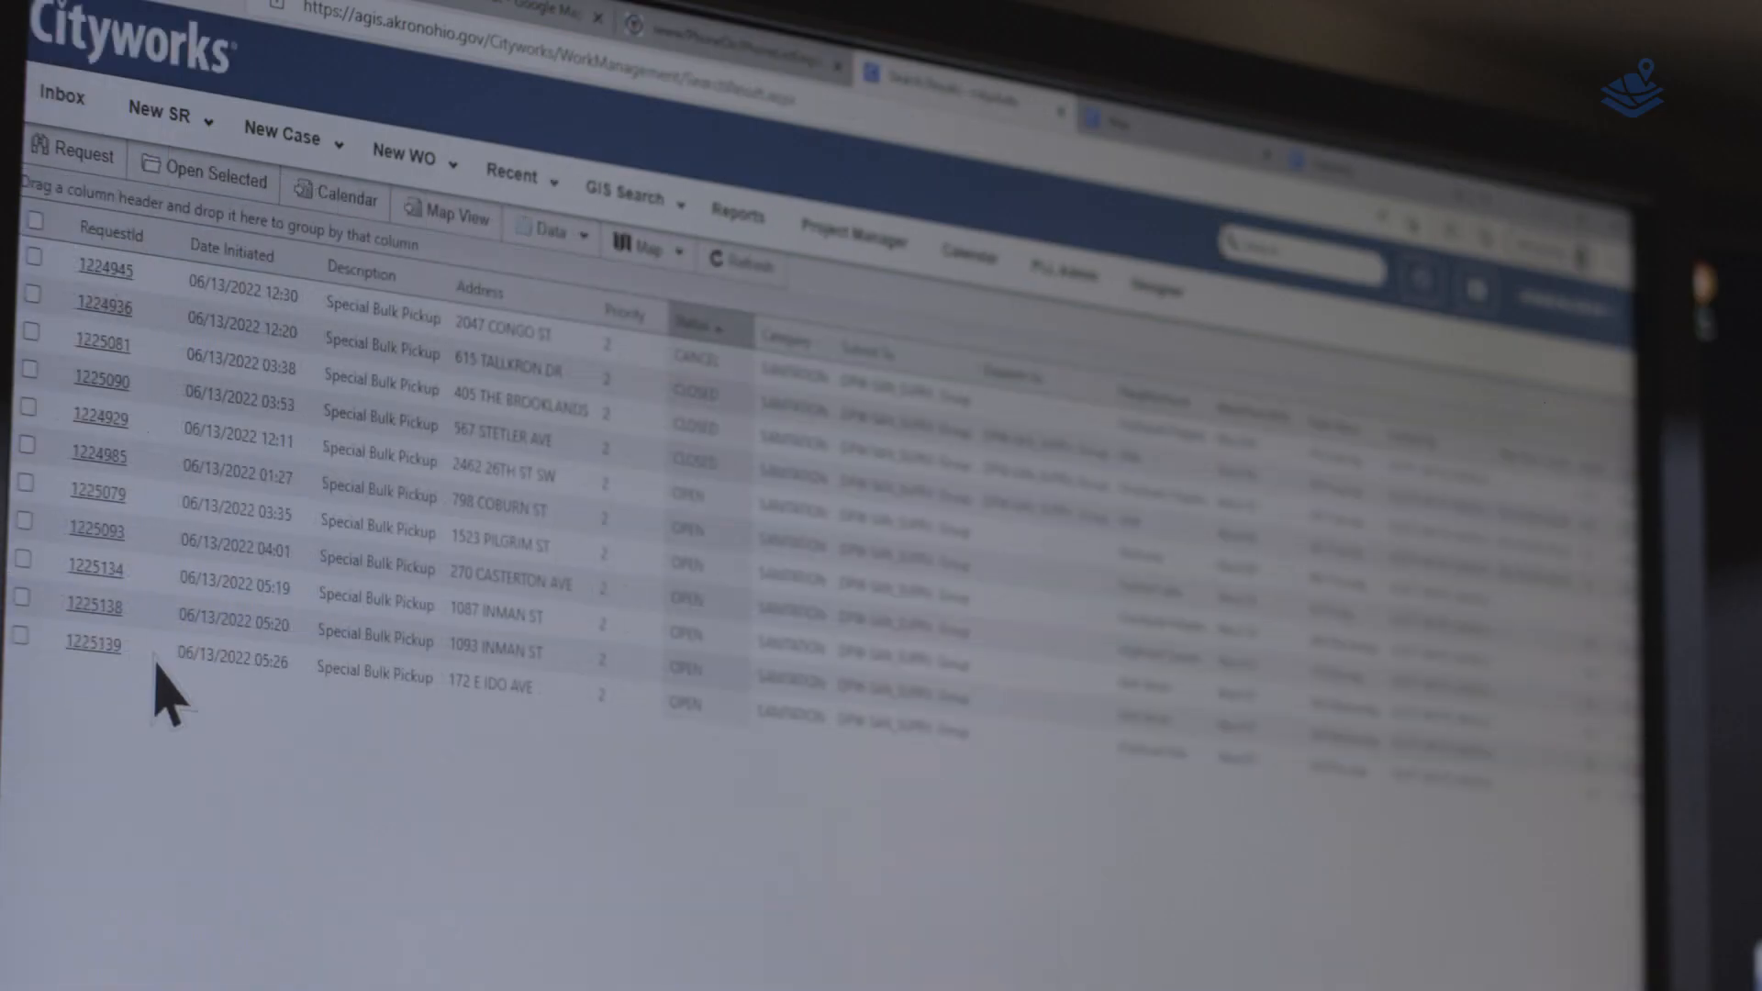
pyautogui.click(156, 112)
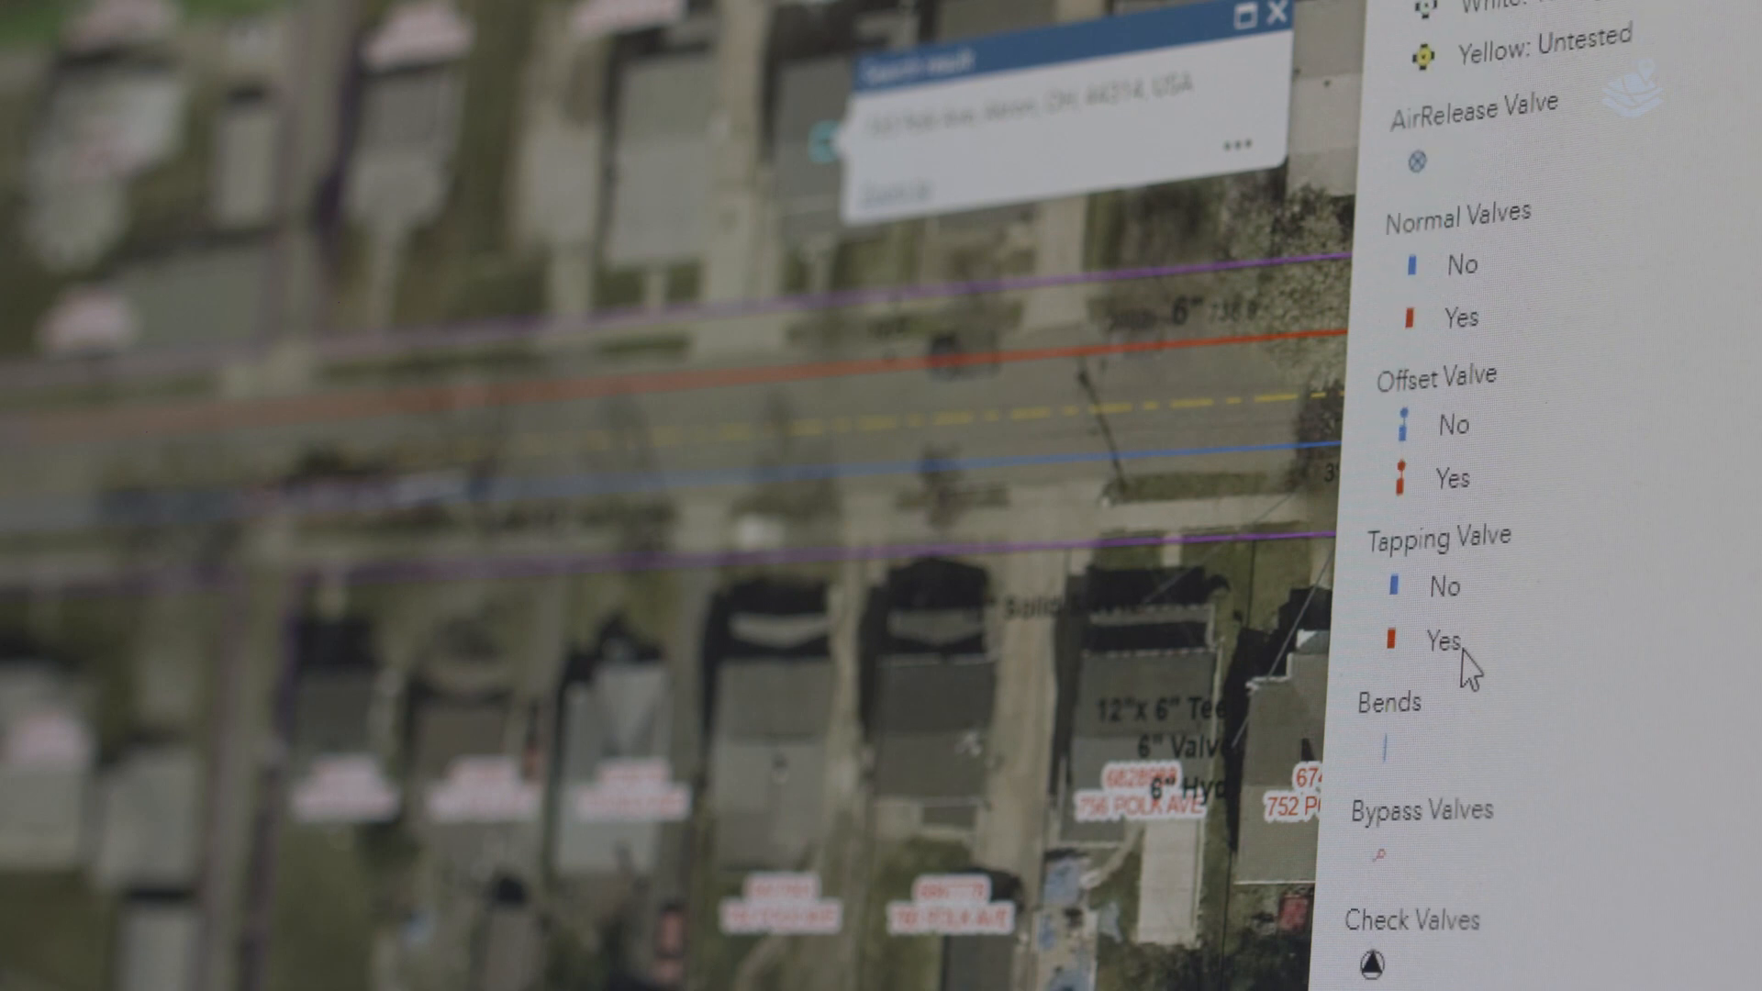
pyautogui.scroll(-3)
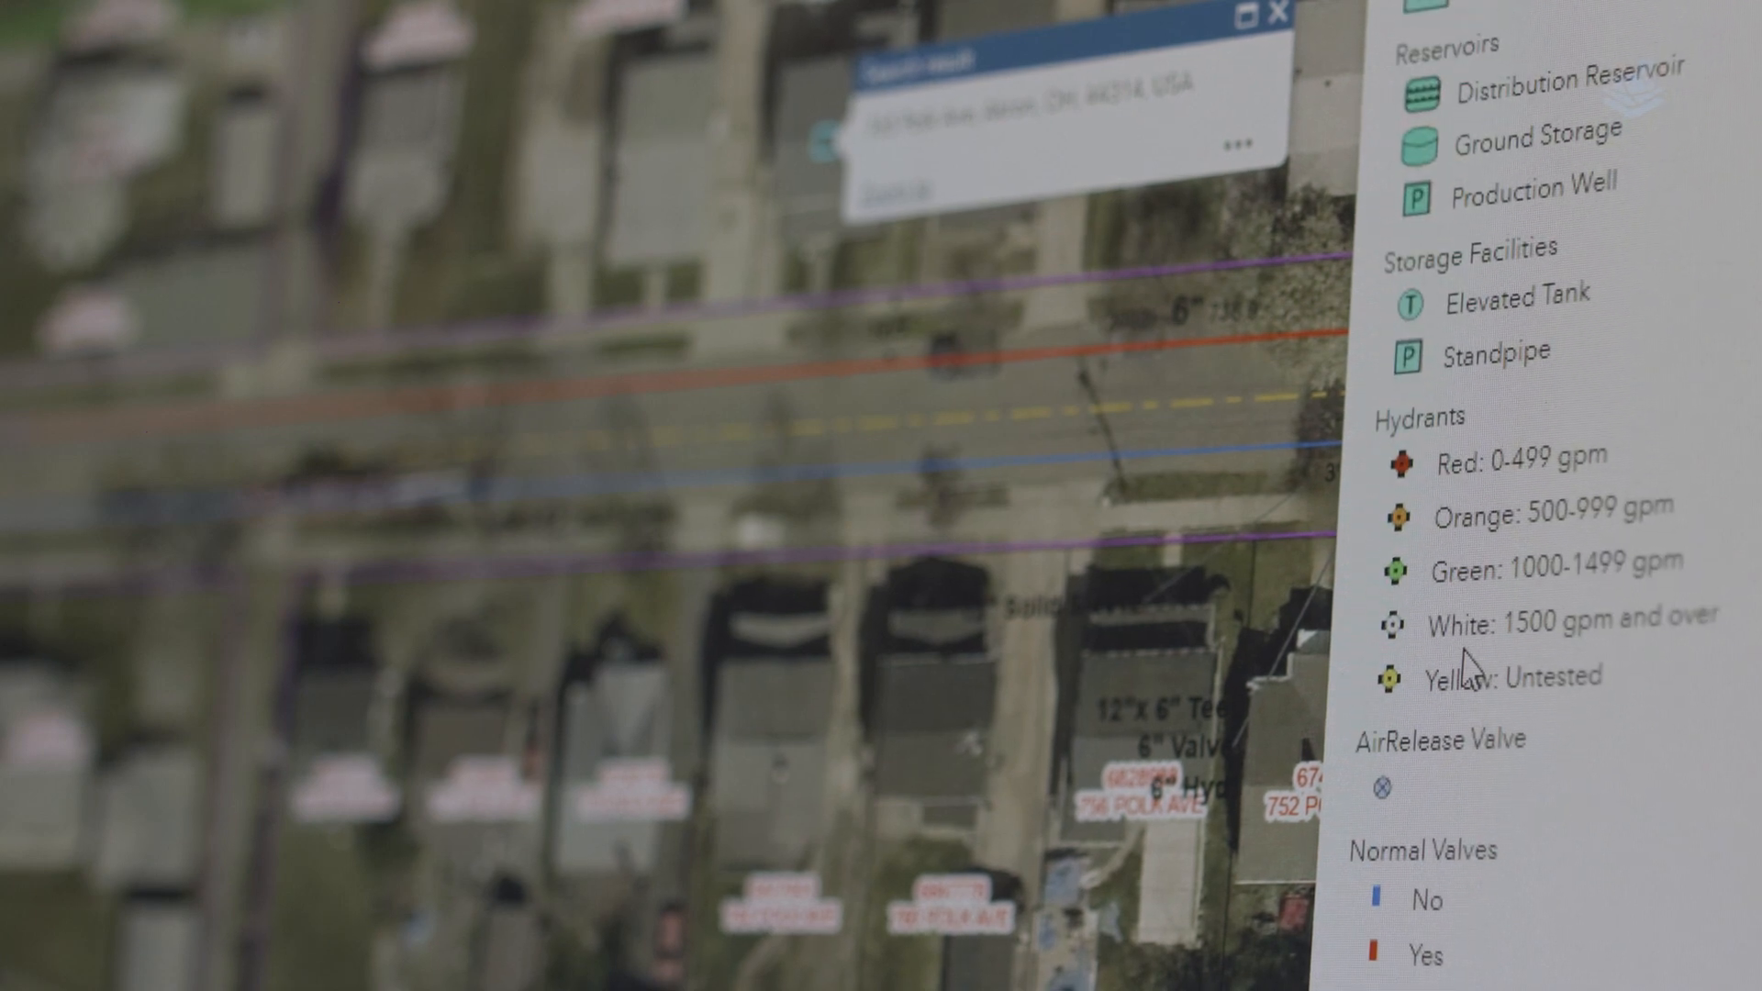